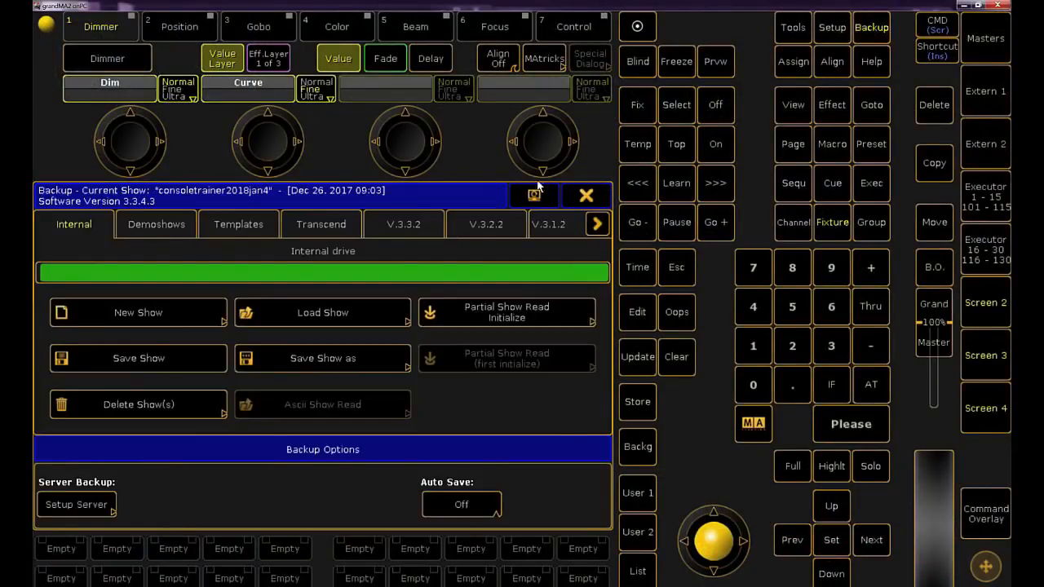
Save the show as a new file with '5' appended to the current name
{"action": "left_click", "coordinate": [323, 358]}
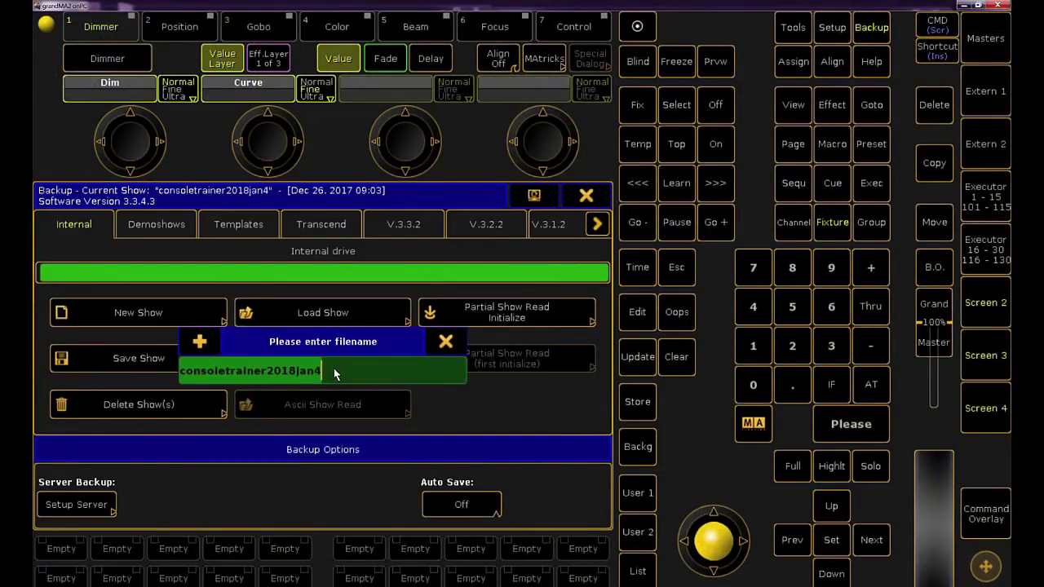
{"action": "type", "text": "5"}
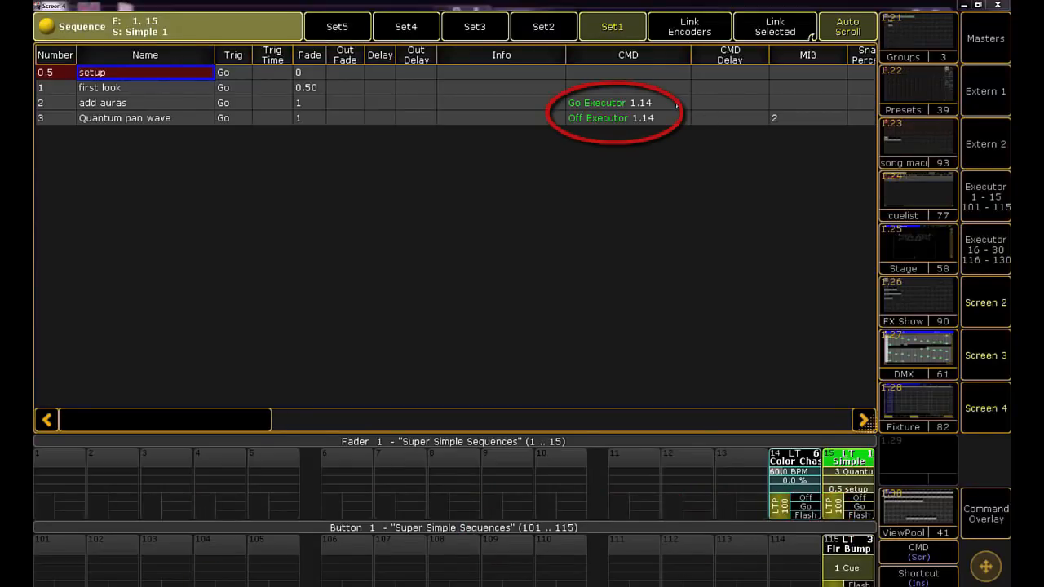
Select the CMD cells of cues 2 and 3 and erase their command entries
{"action": "left_click", "coordinate": [611, 118]}
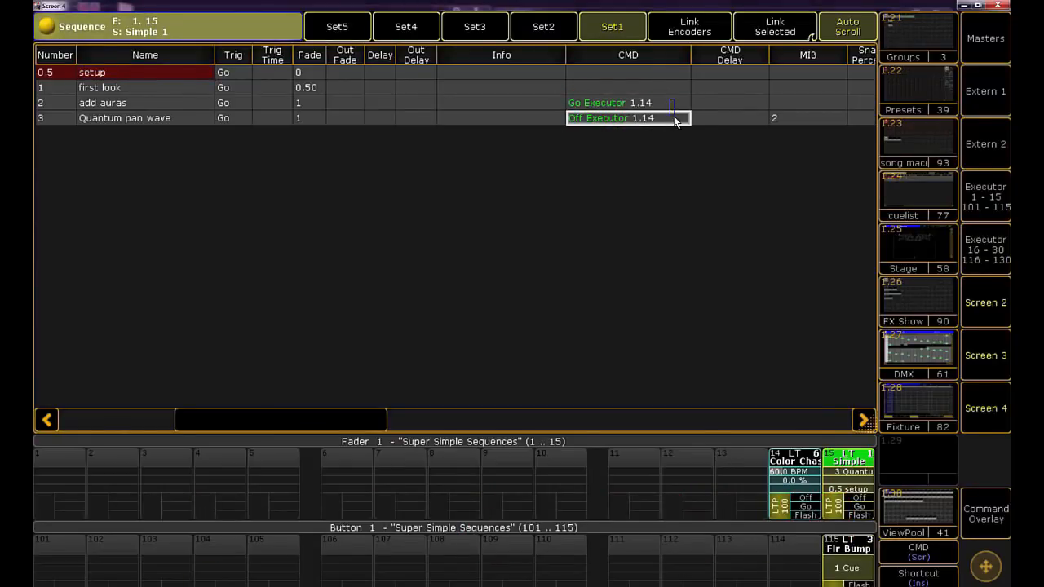
{"action": "left_click", "coordinate": [619, 103]}
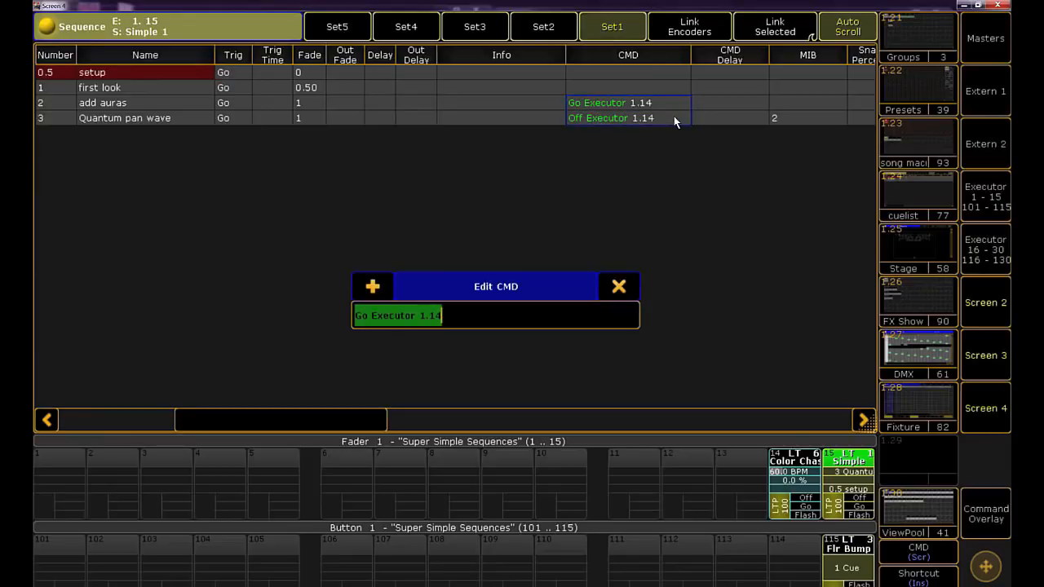
{"action": "left_click", "coordinate": [618, 286]}
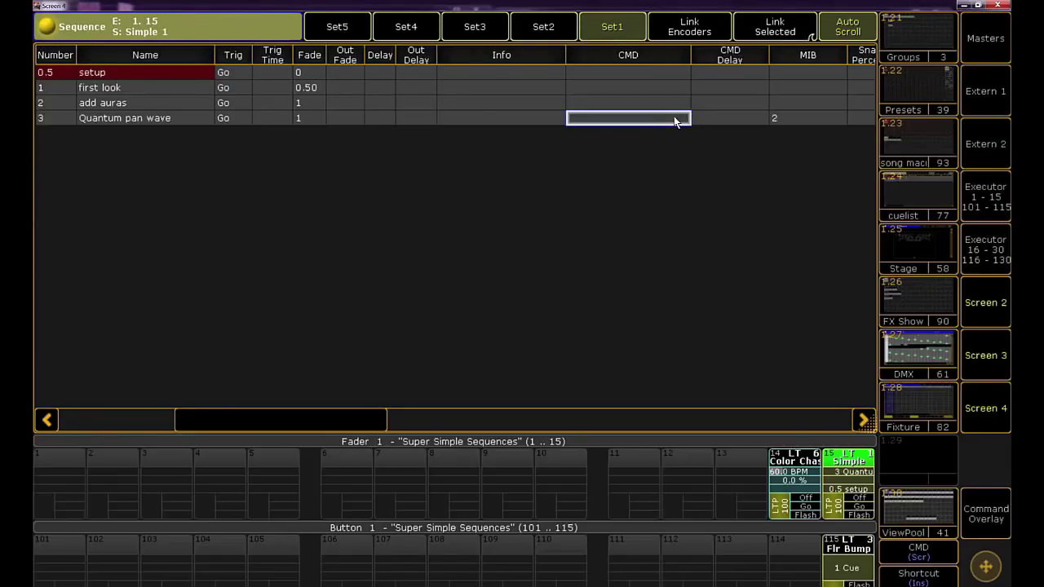
{"action": "mouse_move", "coordinate": [766, 209]}
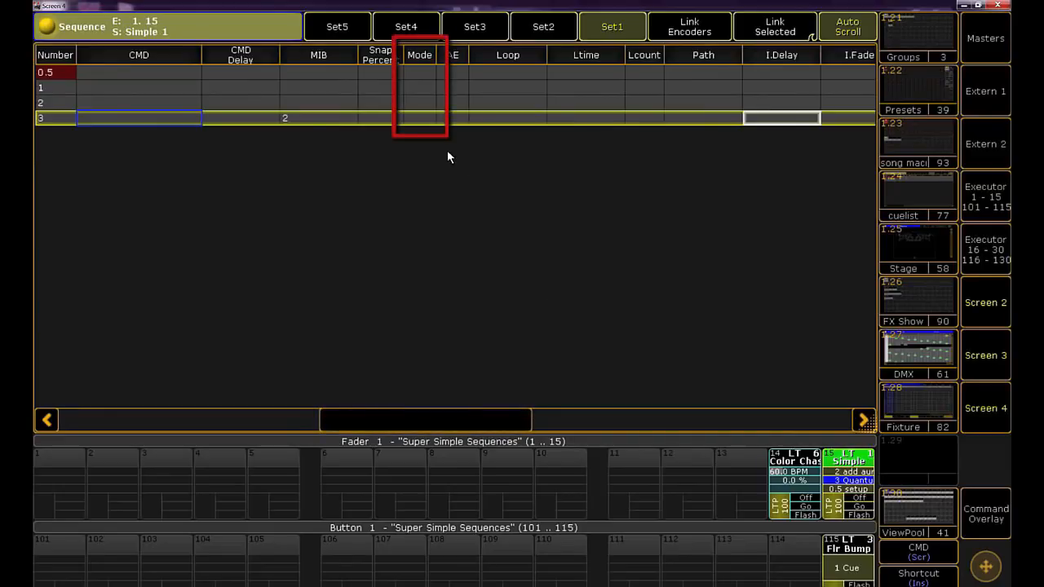
Open the Select Mode popup for cue 3's Mode cell
{"action": "left_click", "coordinate": [419, 118]}
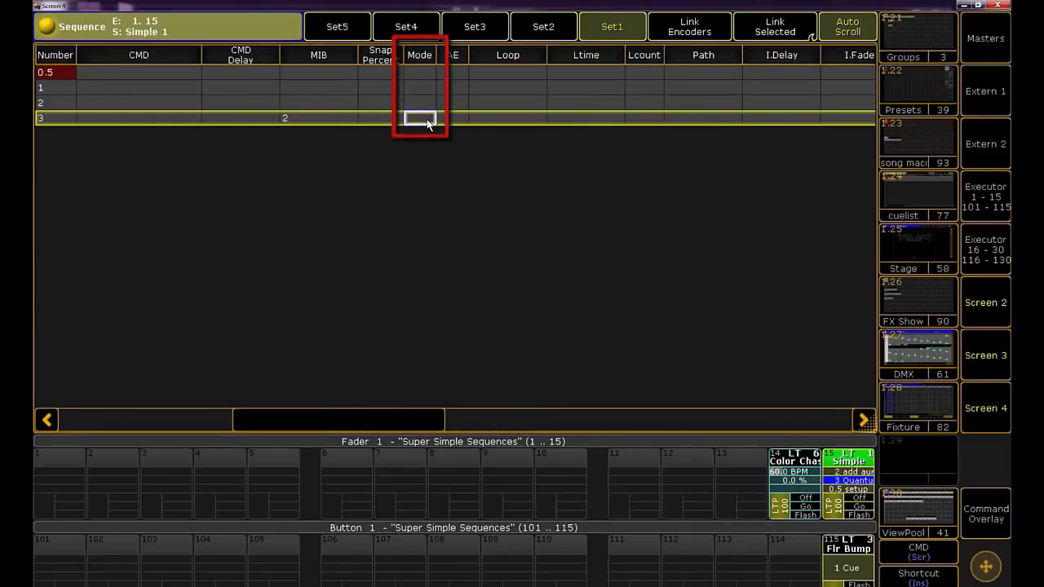
{"action": "left_click", "coordinate": [418, 117]}
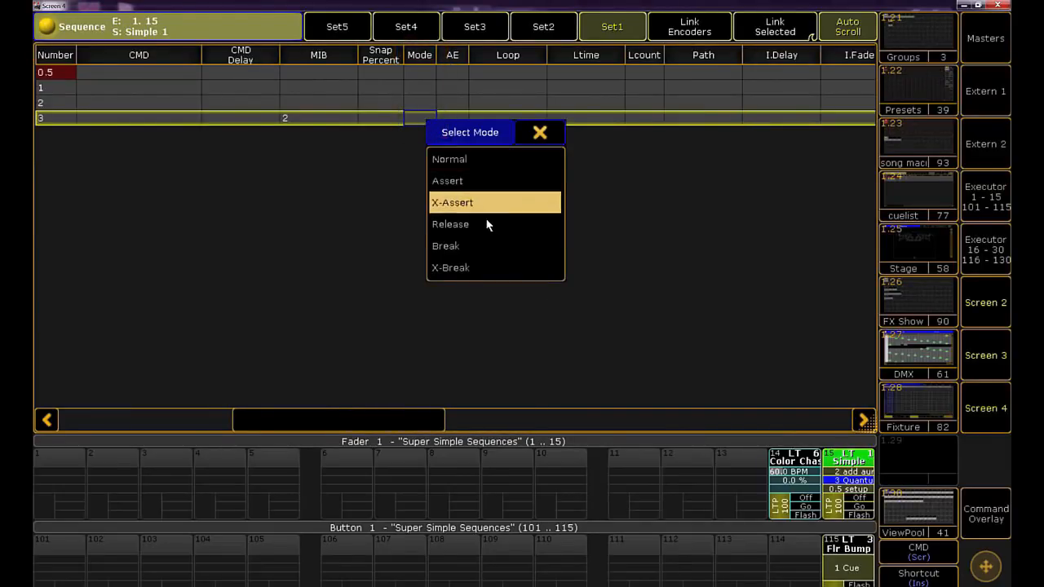
{"action": "mouse_move", "coordinate": [493, 245]}
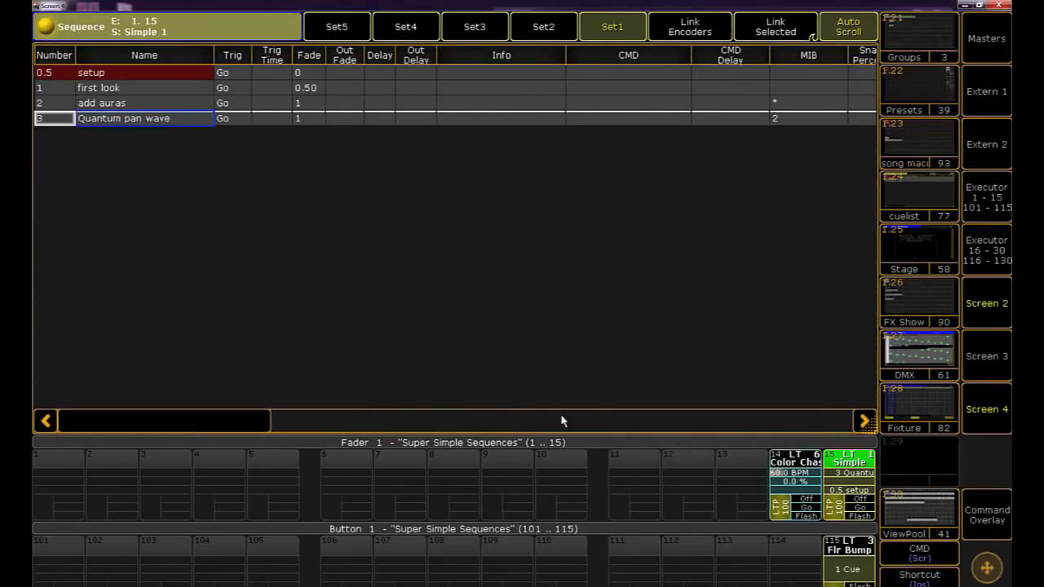
{"action": "mouse_move", "coordinate": [648, 352]}
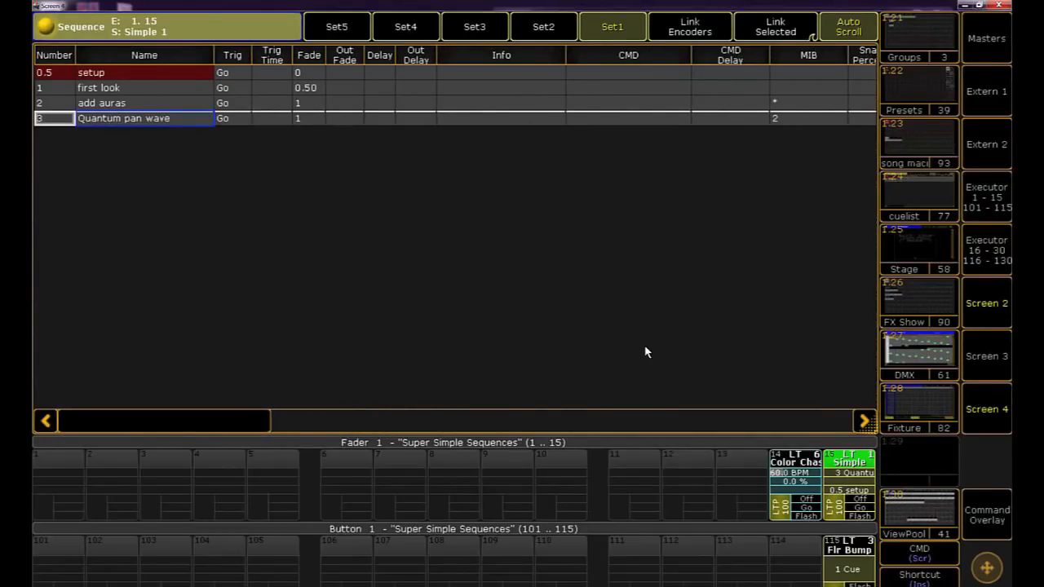